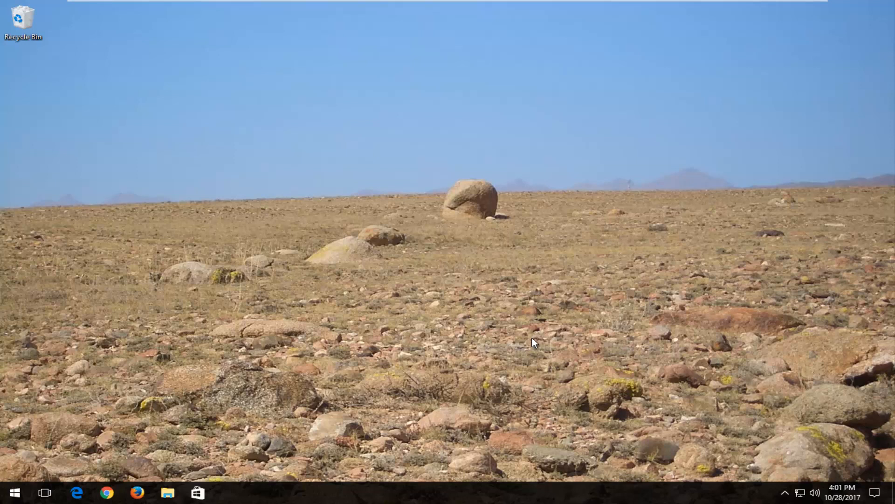
{"action": "mouse_move", "coordinate": [494, 352]}
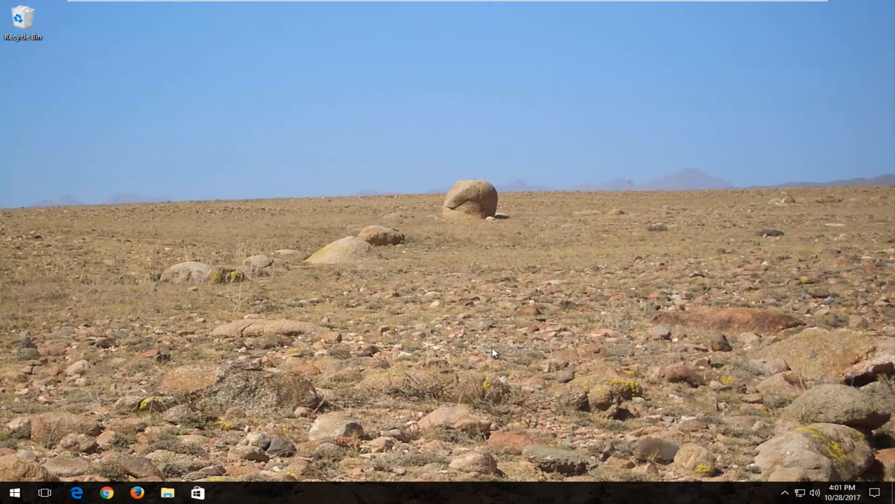
{"action": "mouse_move", "coordinate": [489, 471]}
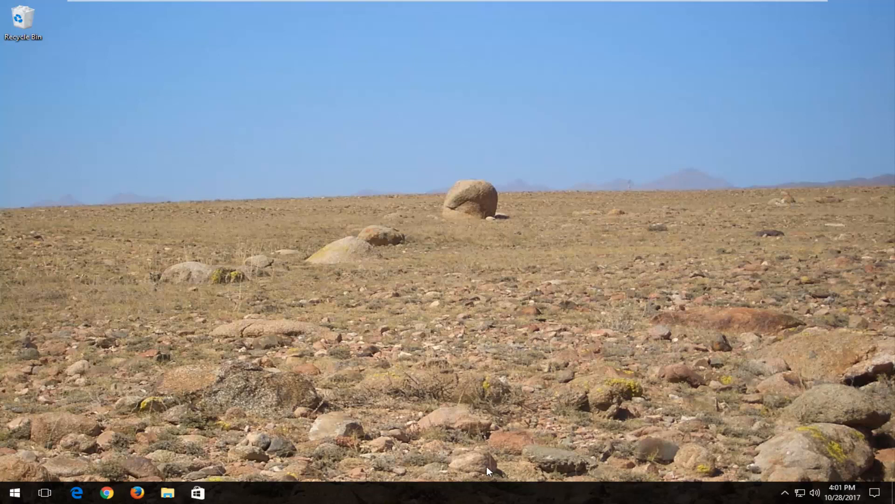
{"action": "mouse_move", "coordinate": [577, 484]}
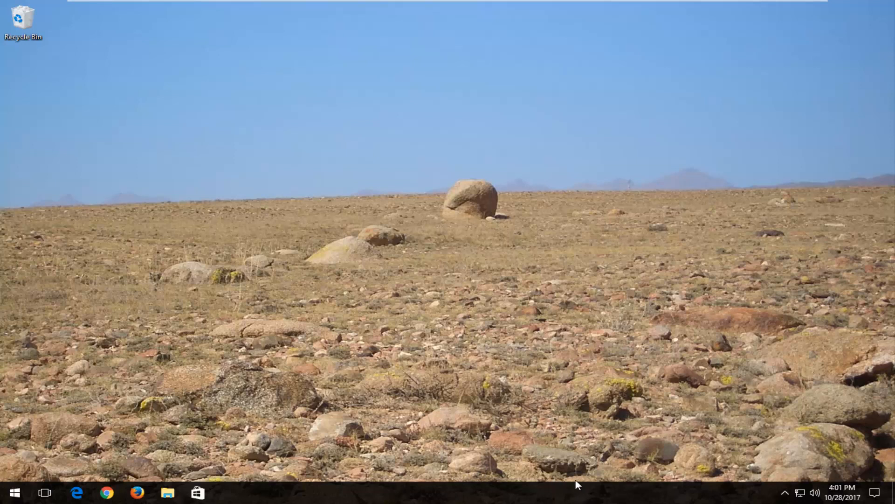
{"action": "mouse_move", "coordinate": [280, 461]}
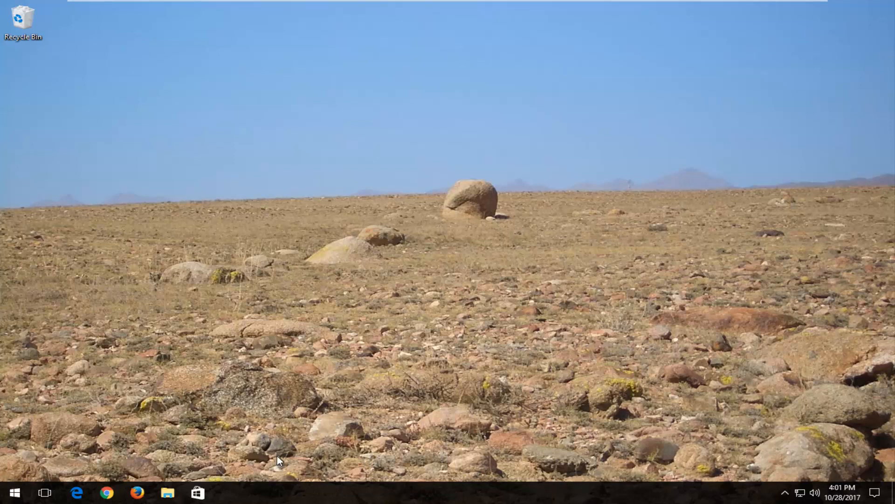
{"action": "mouse_move", "coordinate": [733, 359]}
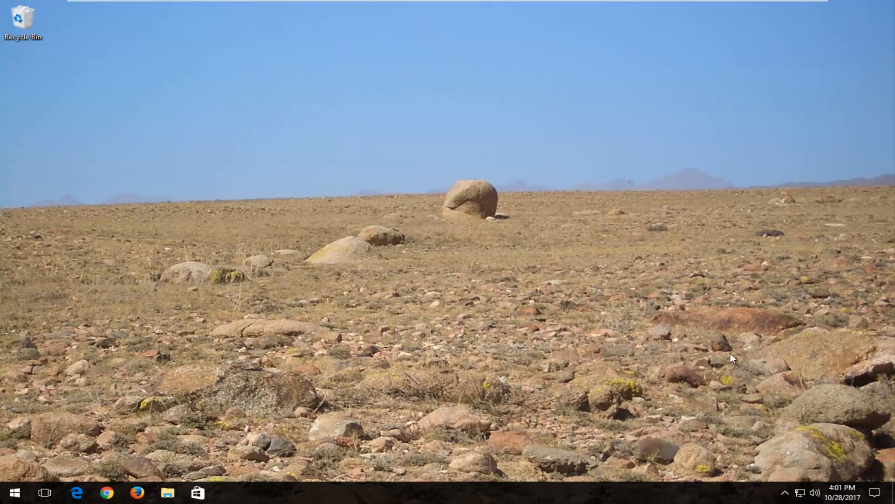
{"action": "mouse_move", "coordinate": [410, 38]}
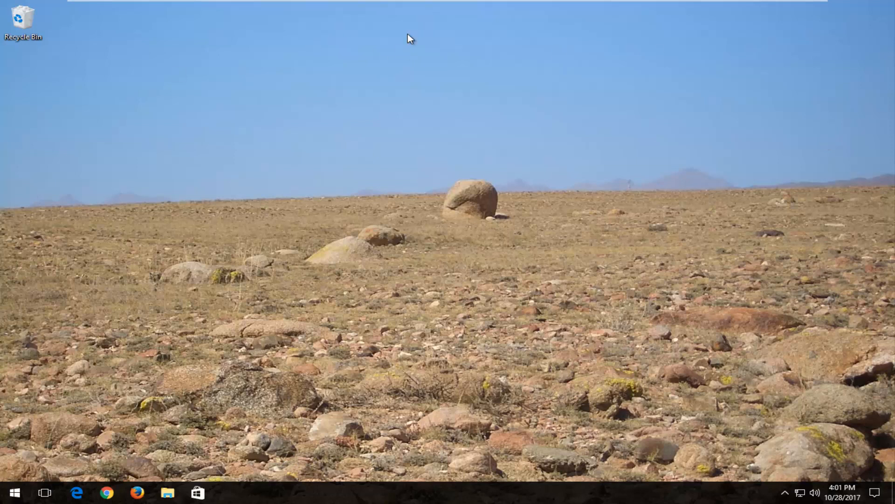
{"action": "mouse_move", "coordinate": [515, 485]}
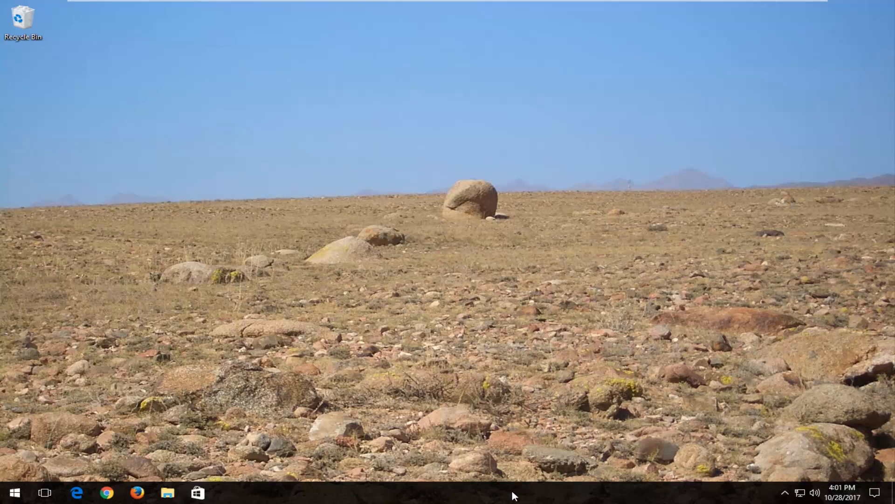
Launch Task Manager from the taskbar's right-click menu.
{"action": "right_click", "coordinate": [512, 492]}
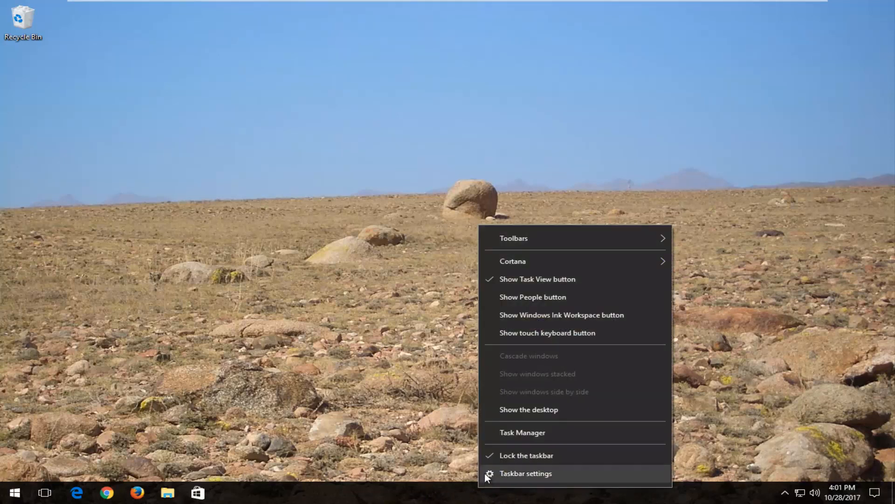
{"action": "left_click", "coordinate": [522, 431]}
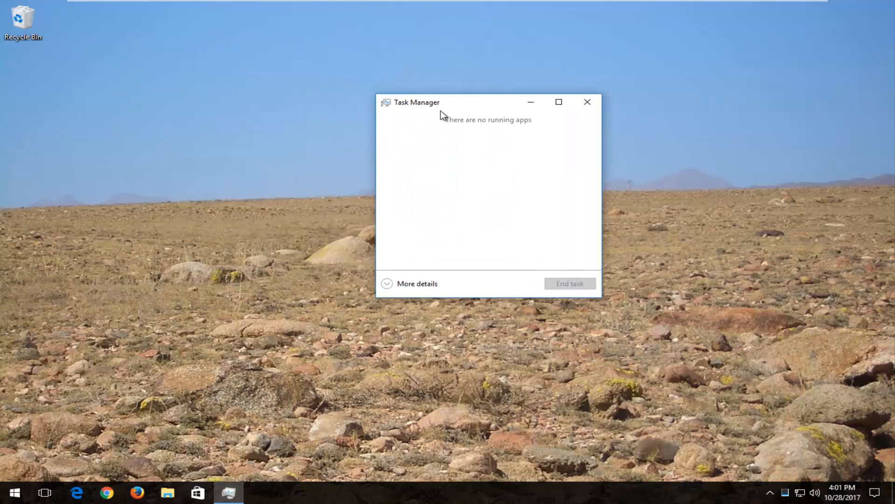
{"action": "mouse_move", "coordinate": [411, 291]}
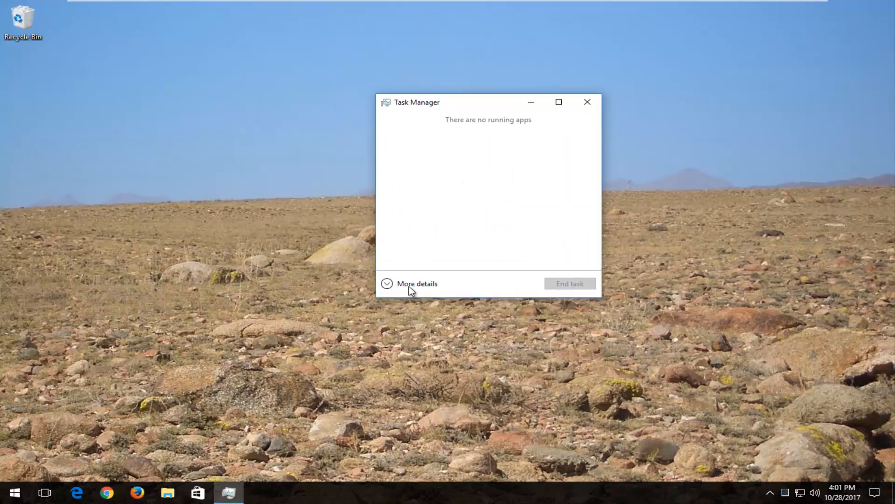
{"action": "mouse_move", "coordinate": [387, 285]}
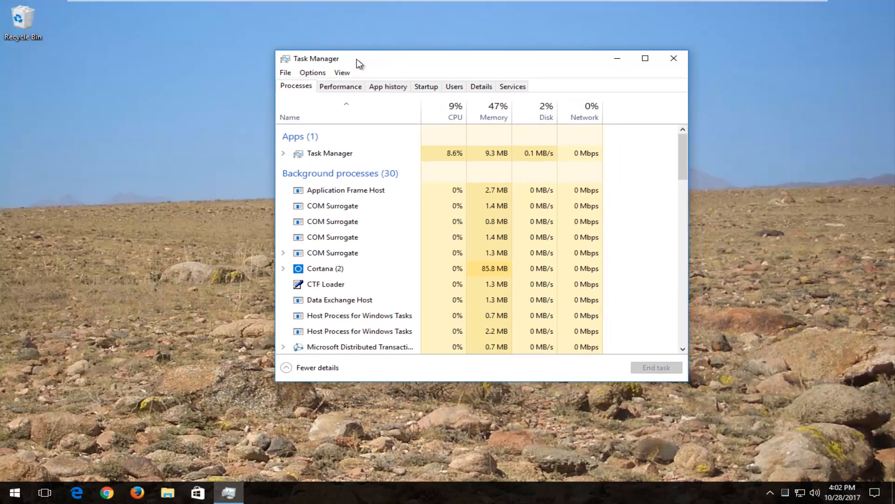
Run 'explorer' as a new task through Task Manager's File > Run new task.
{"action": "left_click", "coordinate": [285, 73]}
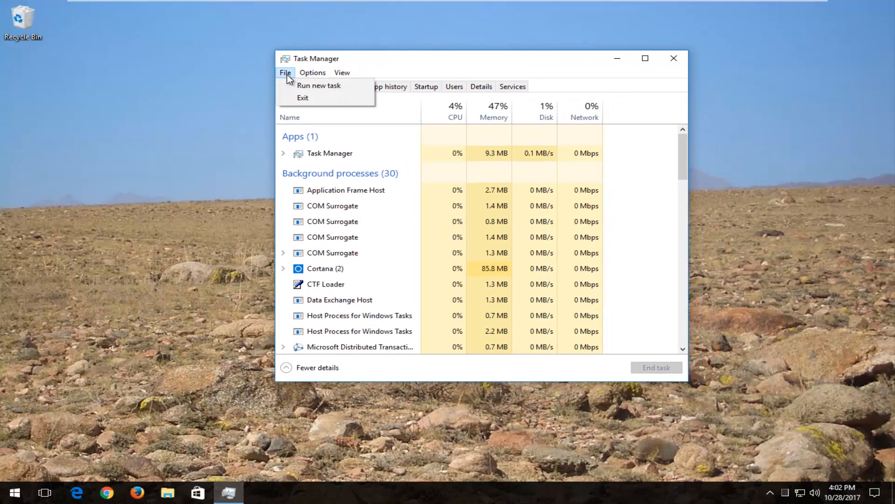
{"action": "left_click", "coordinate": [318, 85]}
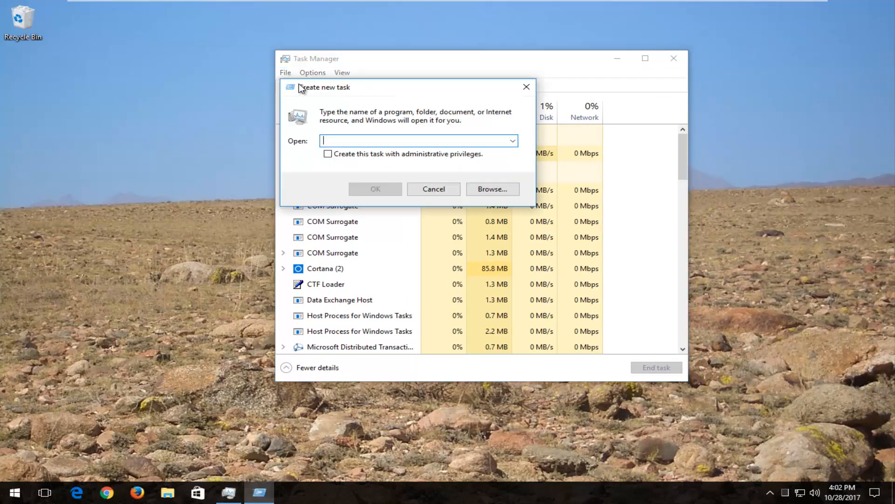
{"action": "type", "text": "t"}
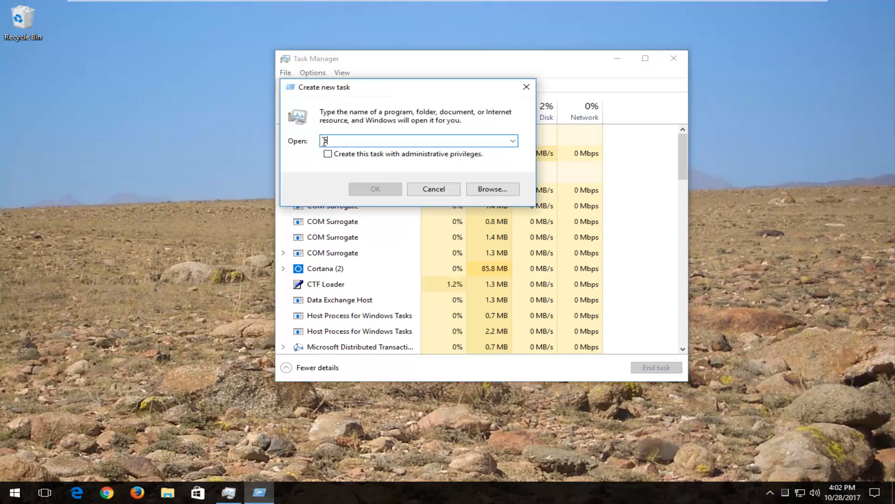
{"action": "type", "text": "explorer"}
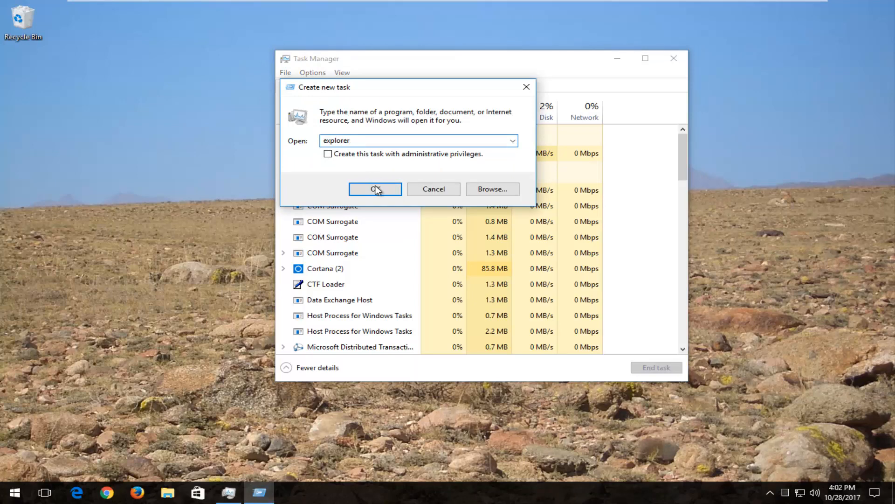
{"action": "left_click", "coordinate": [374, 189]}
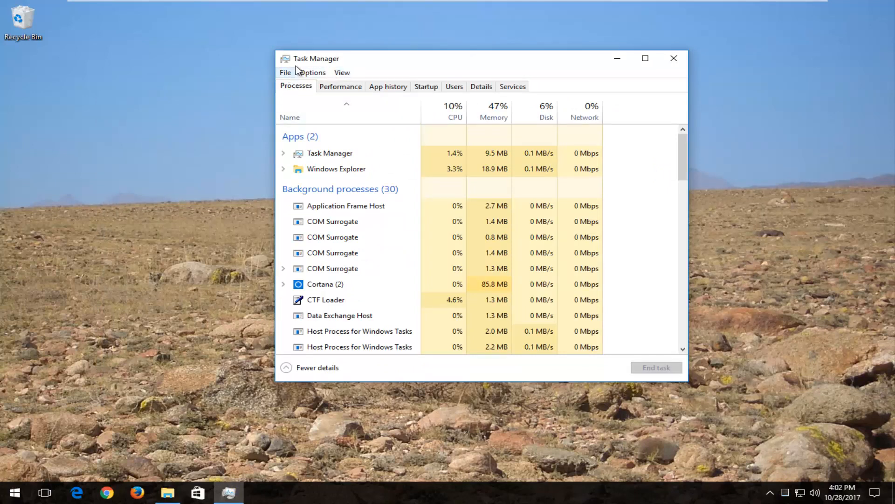
Run 'cmd' as a new task with 'Create this task with administrative privileges' ticked.
{"action": "left_click", "coordinate": [285, 73]}
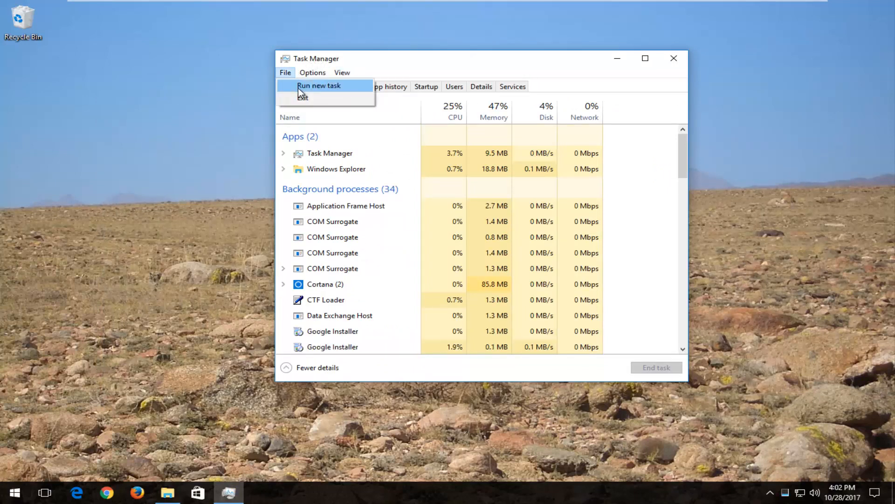
{"action": "left_click", "coordinate": [318, 85]}
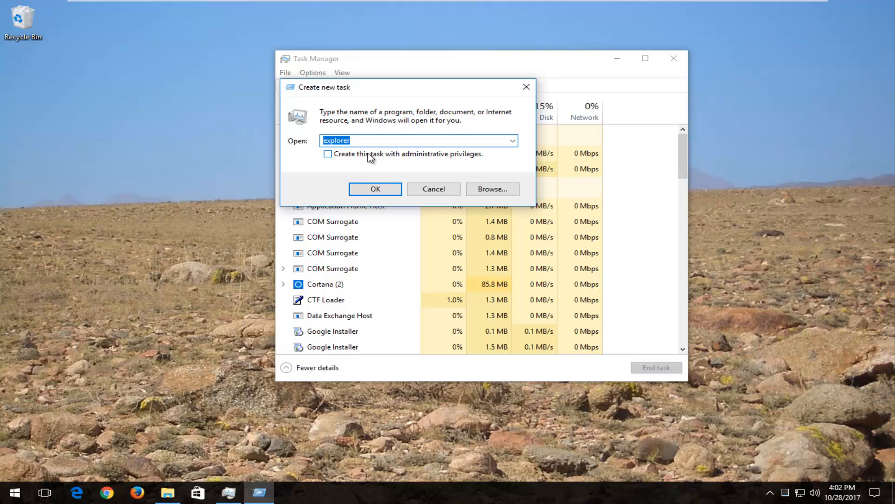
{"action": "type", "text": "cmd"}
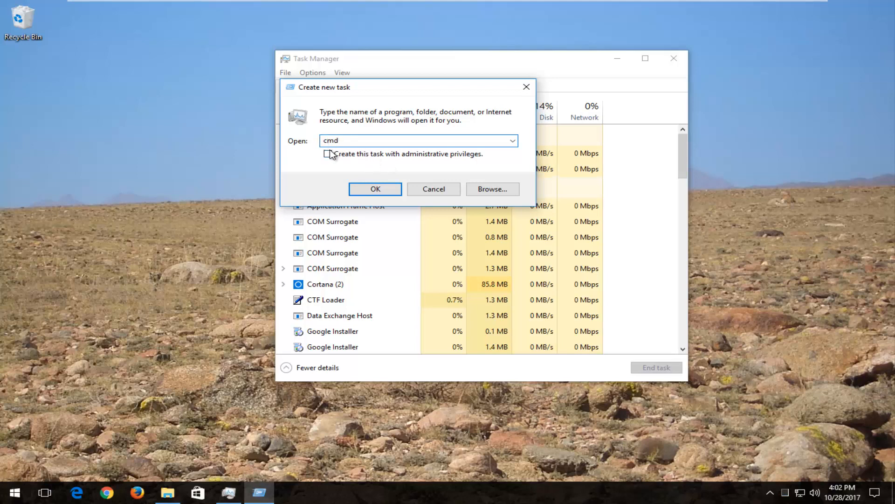
{"action": "left_click", "coordinate": [328, 154]}
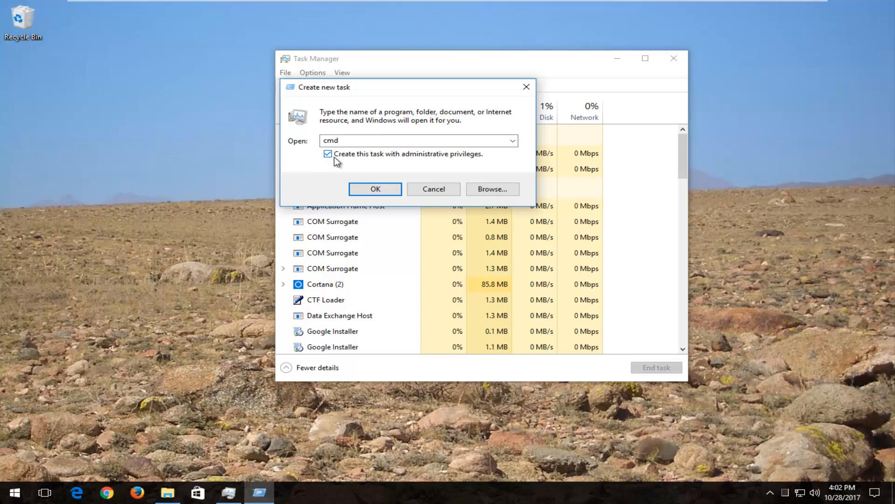
{"action": "mouse_move", "coordinate": [412, 164]}
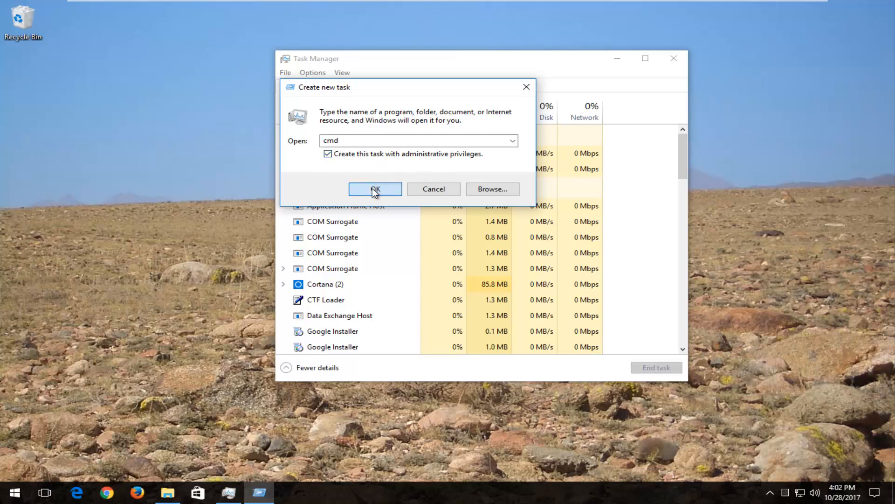
{"action": "left_click", "coordinate": [374, 189]}
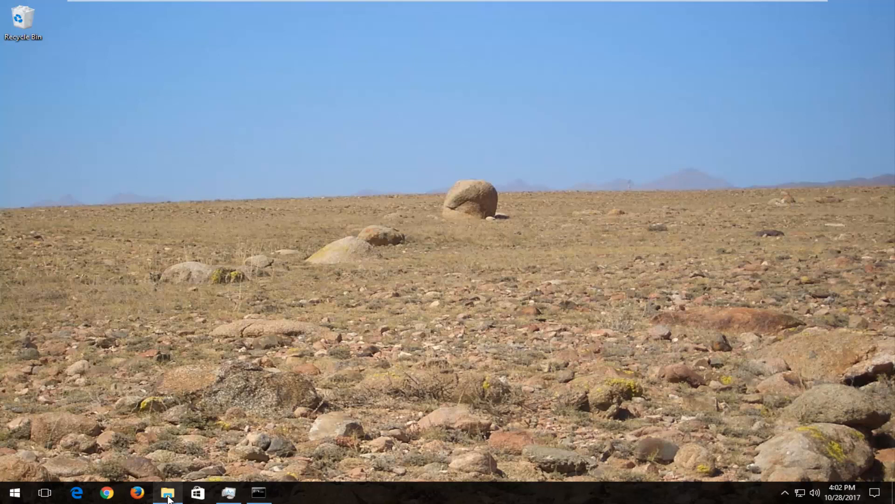
{"action": "left_click", "coordinate": [167, 492]}
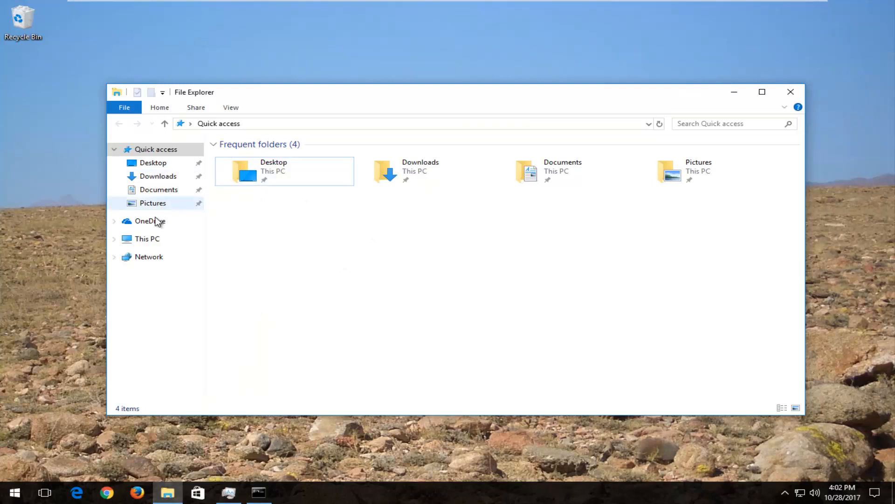
{"action": "left_click", "coordinate": [147, 238]}
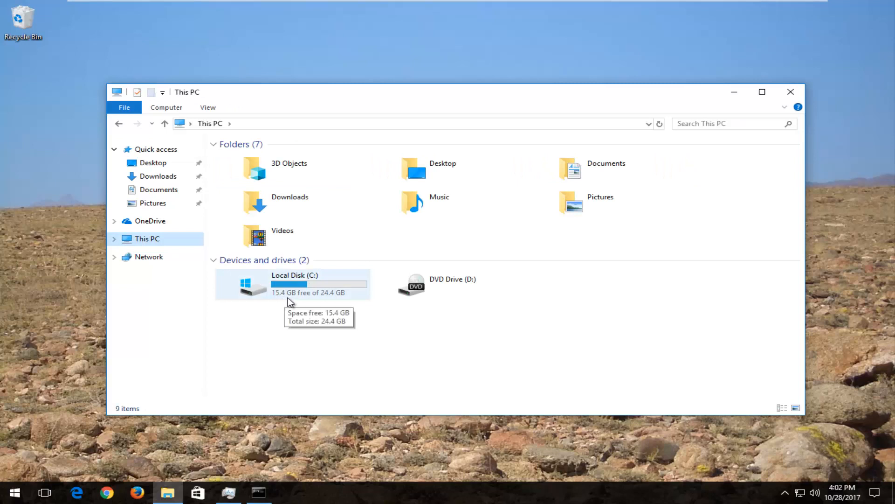
{"action": "mouse_move", "coordinate": [285, 300]}
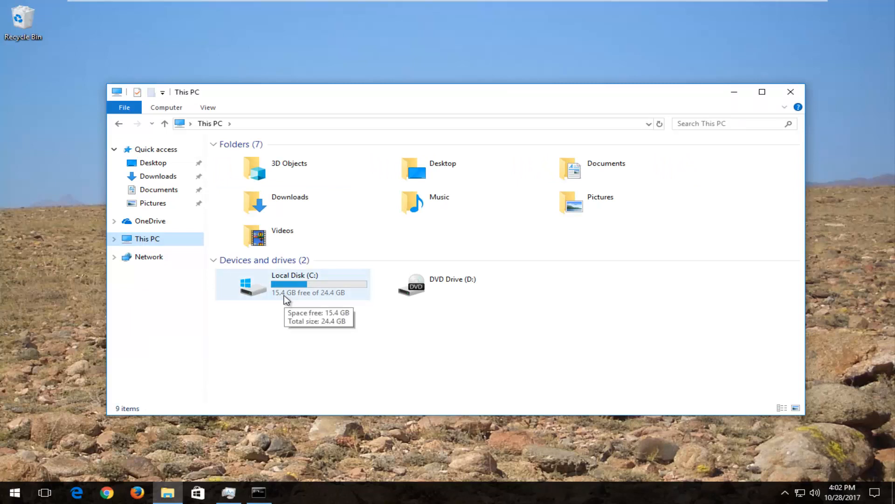
{"action": "mouse_move", "coordinate": [412, 341]}
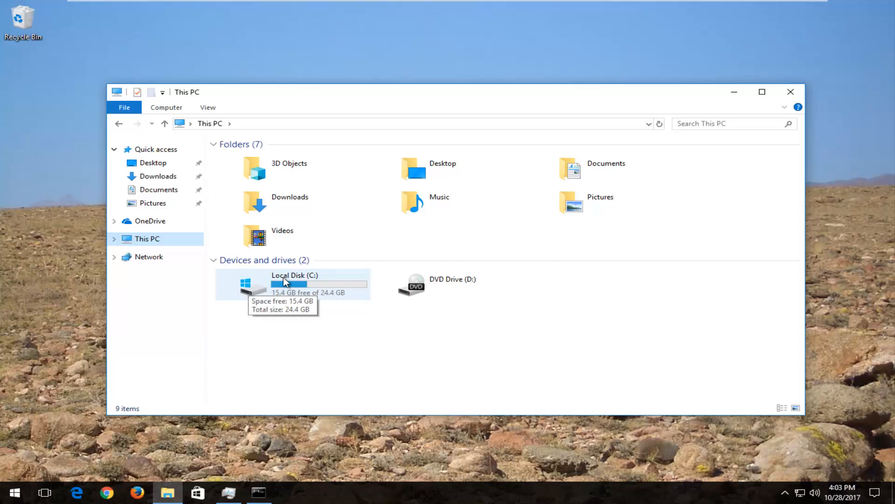
{"action": "mouse_move", "coordinate": [314, 282]}
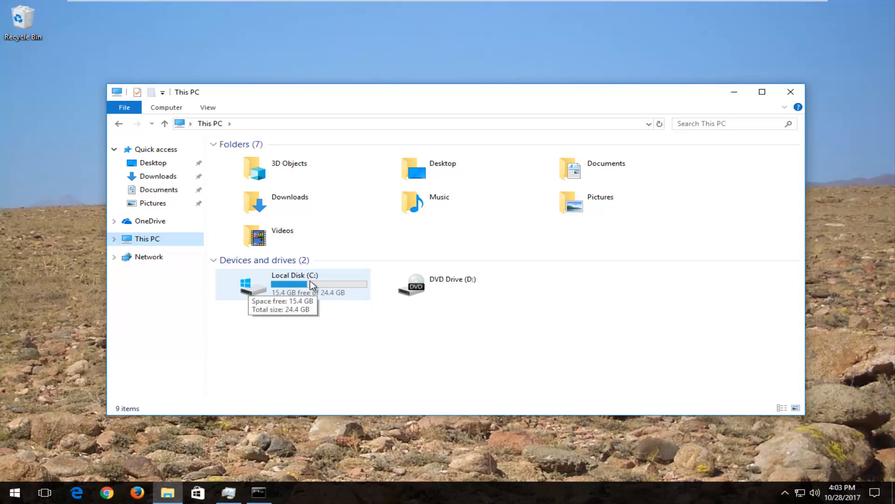
{"action": "mouse_move", "coordinate": [318, 281]}
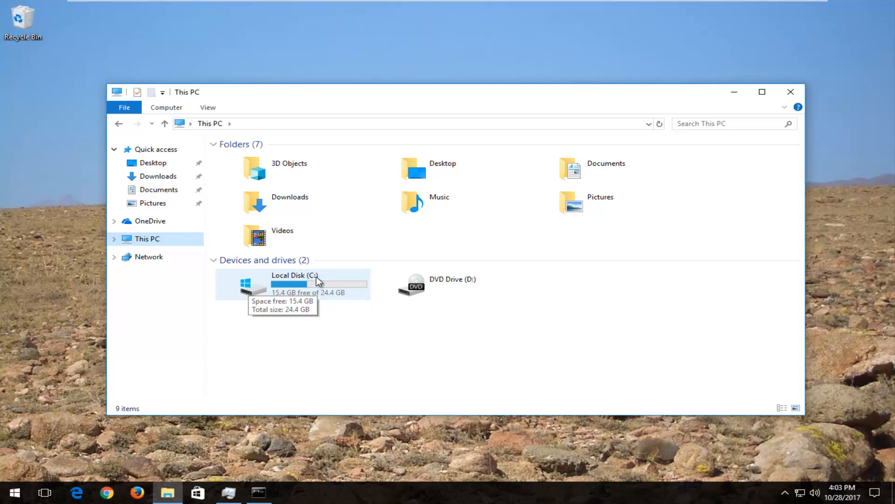
{"action": "mouse_move", "coordinate": [291, 296]}
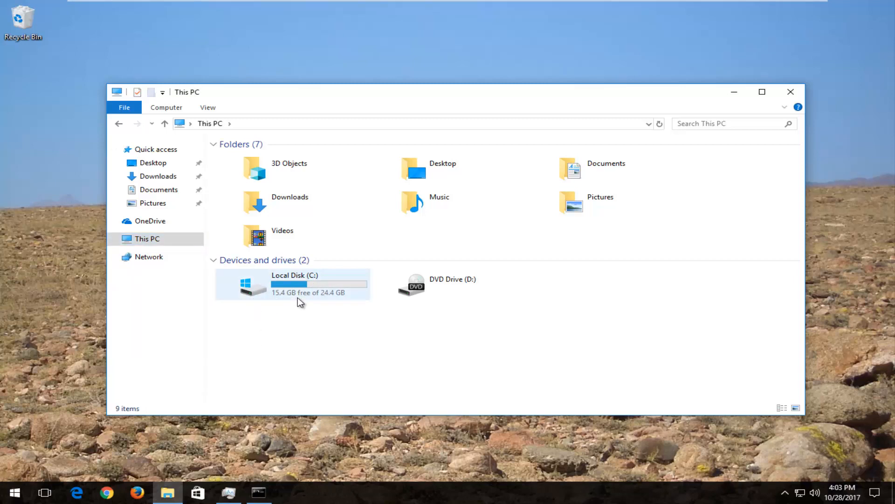
{"action": "mouse_move", "coordinate": [297, 299]}
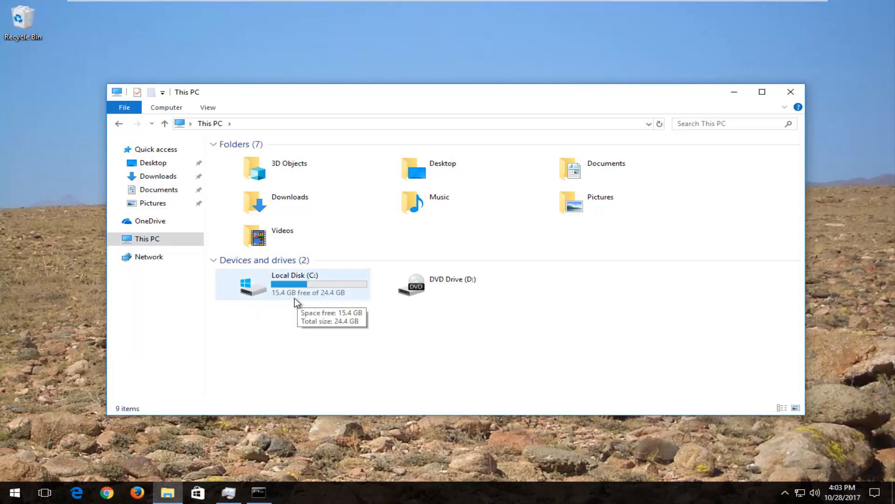
{"action": "mouse_move", "coordinate": [743, 92]}
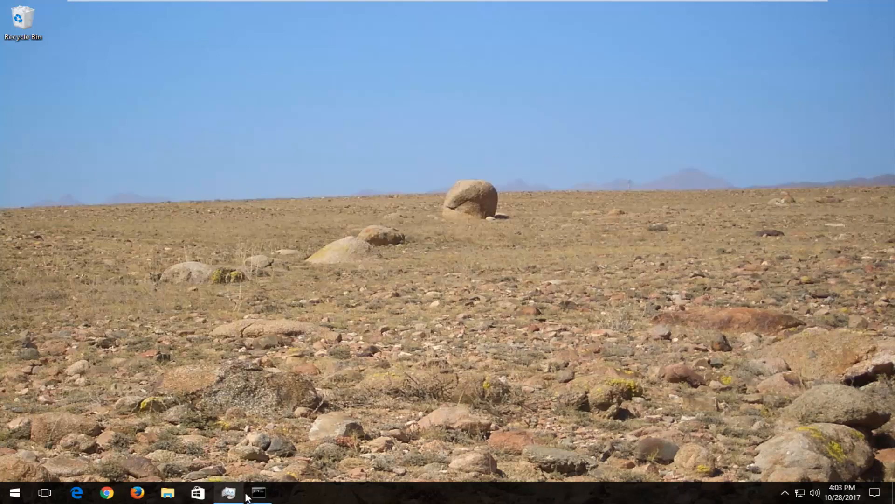
Enter and run 'chkdsk C: /f' in the restored administrator Command Prompt.
{"action": "left_click", "coordinate": [228, 491]}
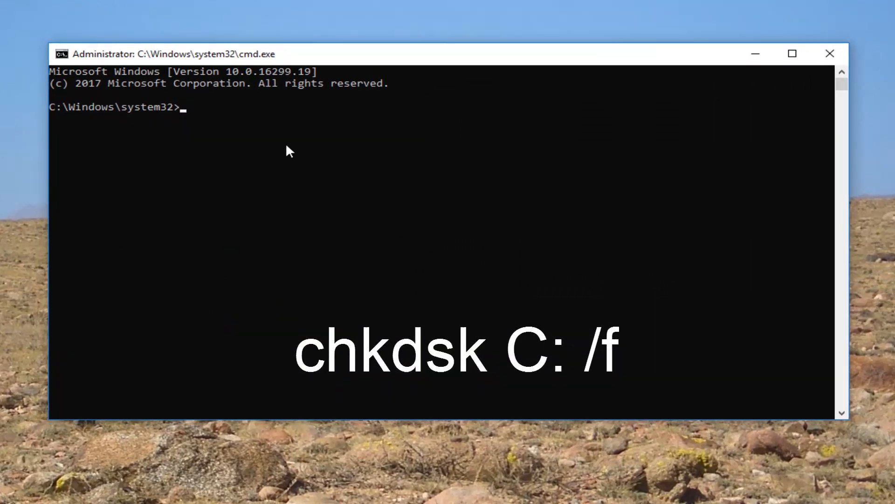
{"action": "mouse_move", "coordinate": [252, 136]}
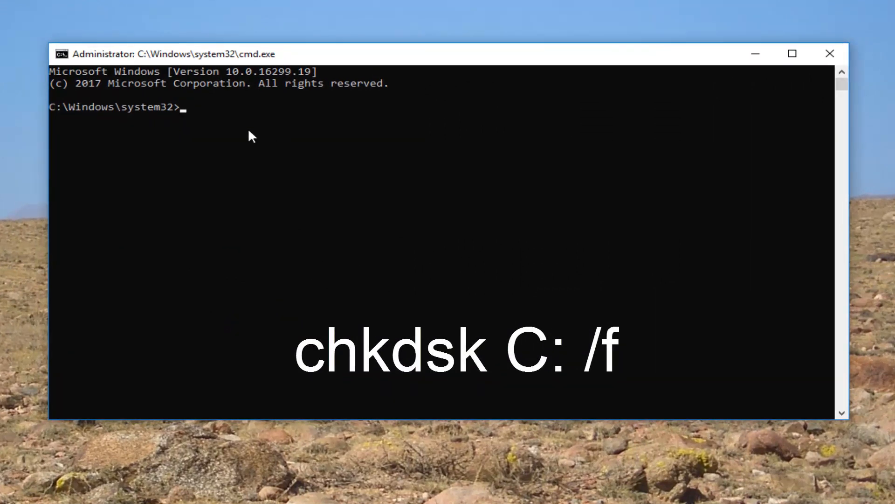
{"action": "type", "text": "chk"}
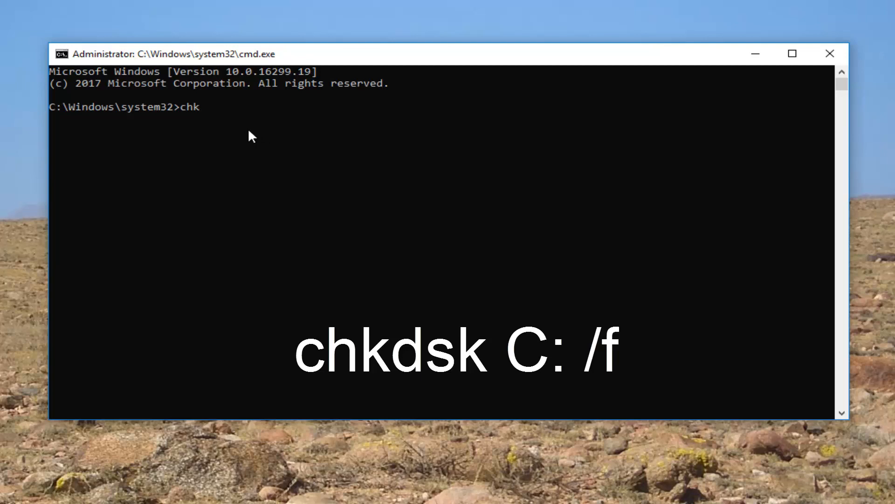
{"action": "type", "text": "dsk"}
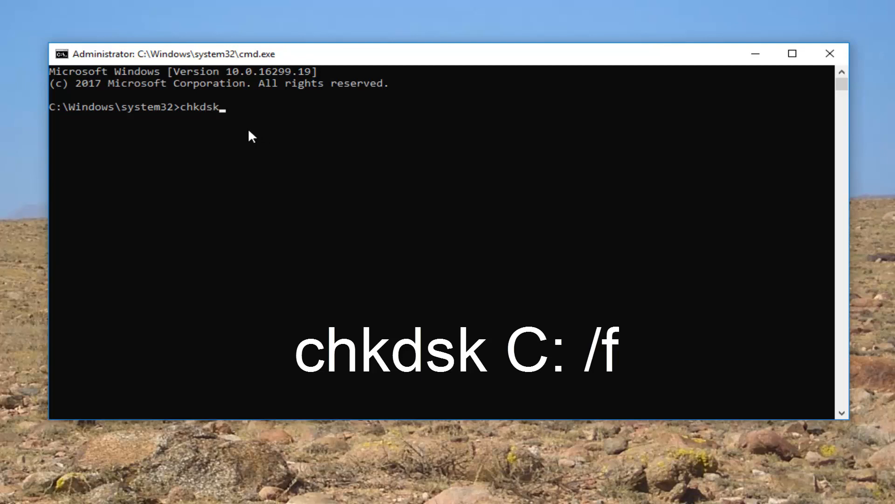
{"action": "type", "text": "\" \""}
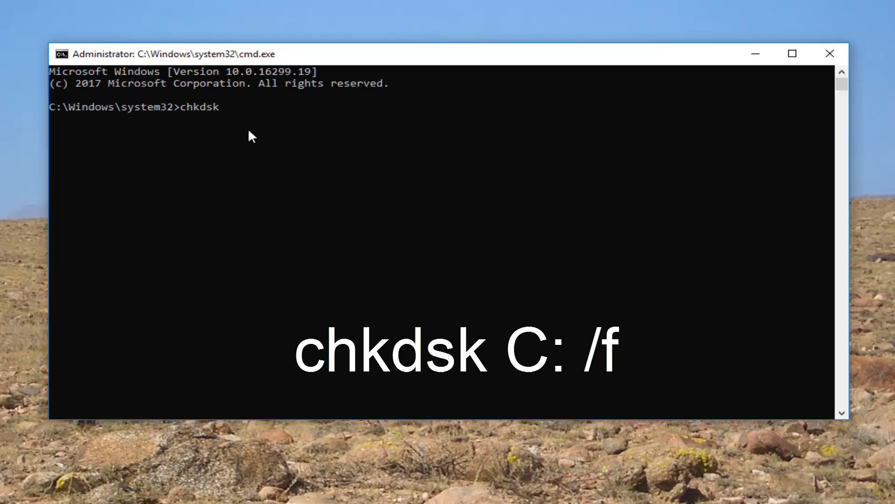
{"action": "mouse_move", "coordinate": [245, 158]}
{"action": "type", "text": " C"}
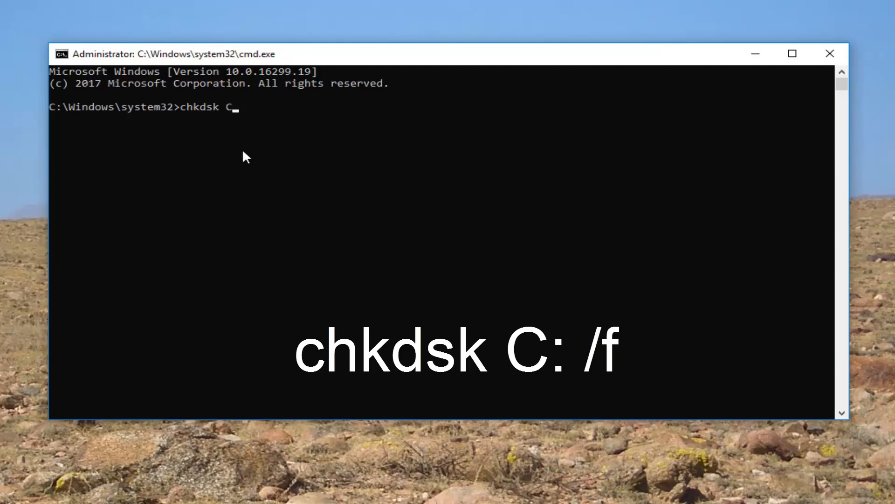
{"action": "type", "text": ":"}
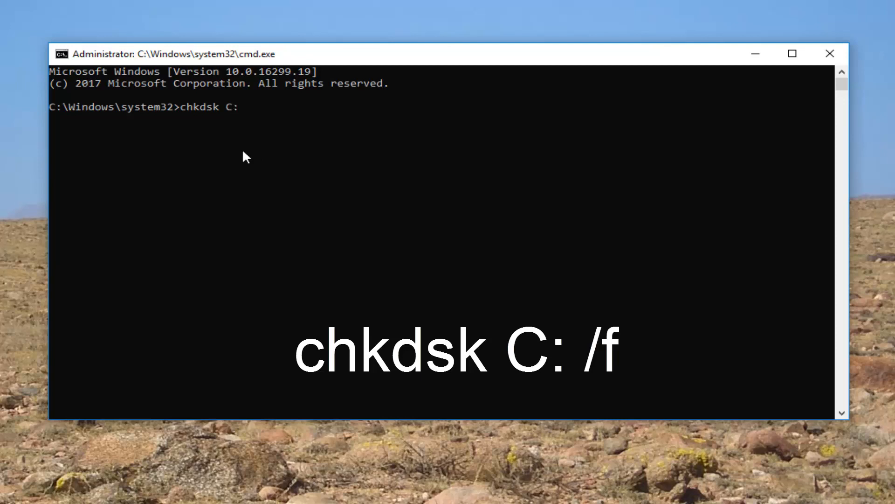
{"action": "type", "text": "/f"}
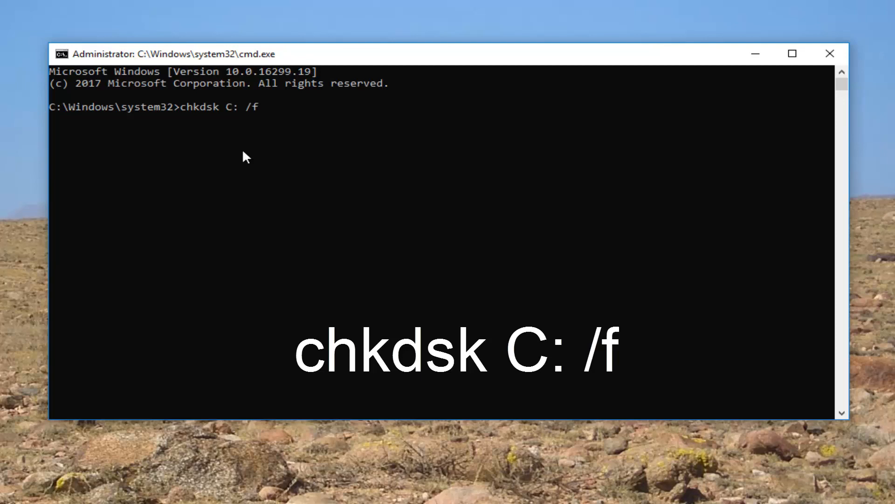
{"action": "key", "text": "enter"}
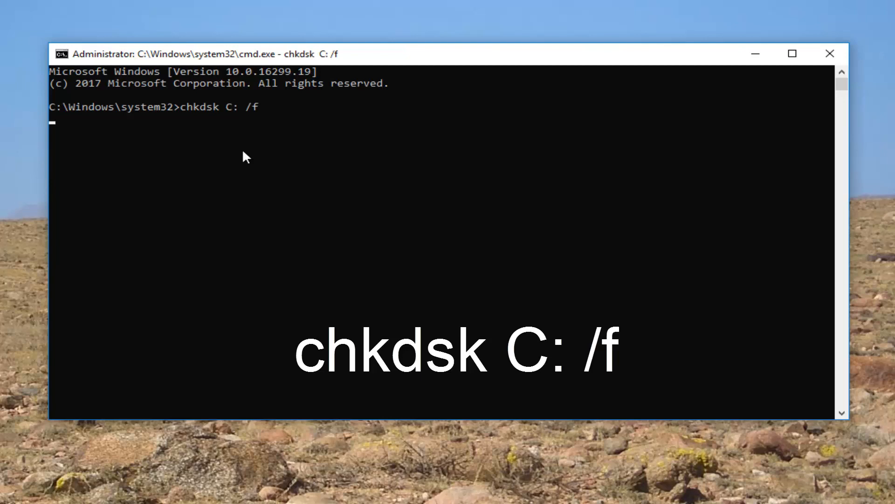
Answer Y to schedule the locked drive C: for checking at next restart.
{"action": "key", "text": "enter"}
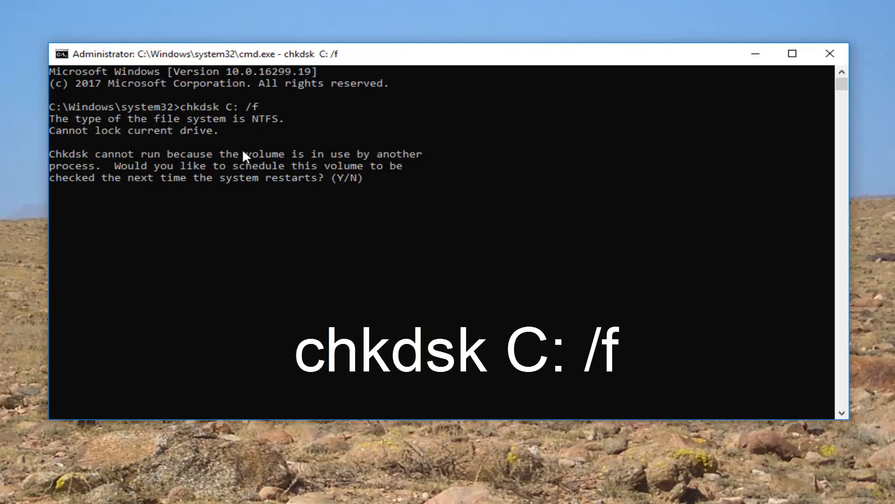
{"action": "type", "text": "Y"}
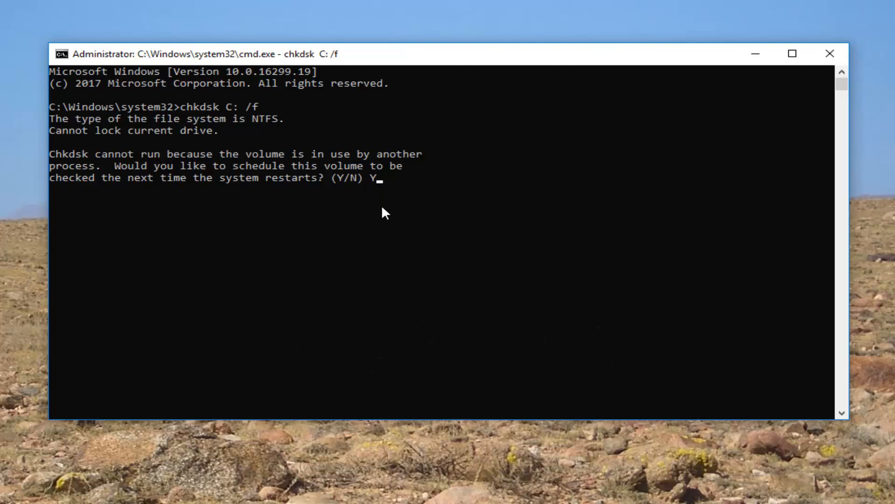
{"action": "mouse_move", "coordinate": [371, 189]}
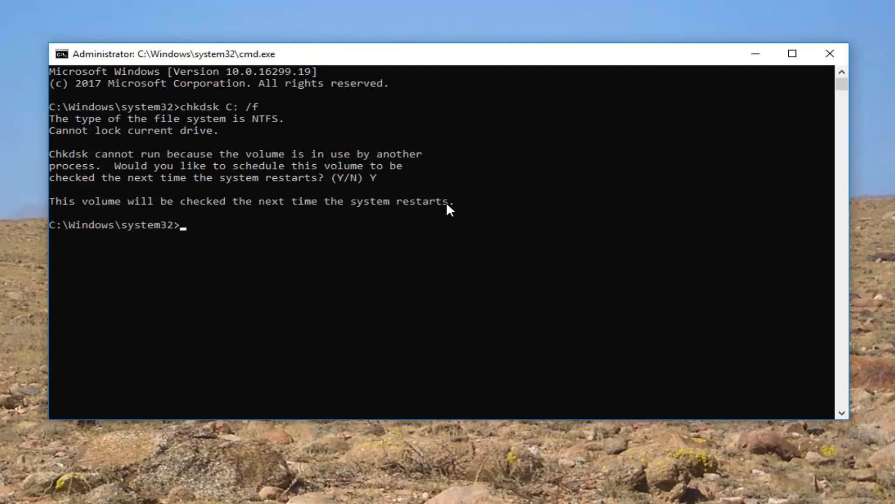
{"action": "mouse_move", "coordinate": [157, 242]}
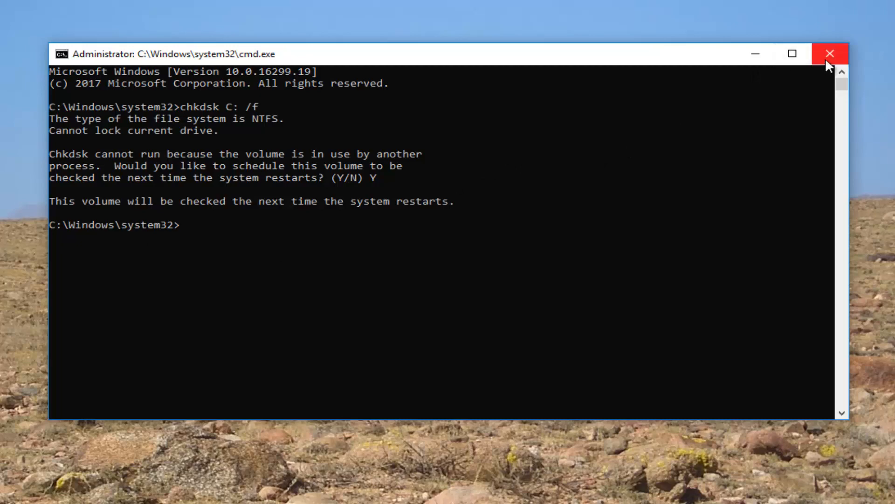
Close the administrator Command Prompt window with its title-bar X.
{"action": "left_click", "coordinate": [830, 54]}
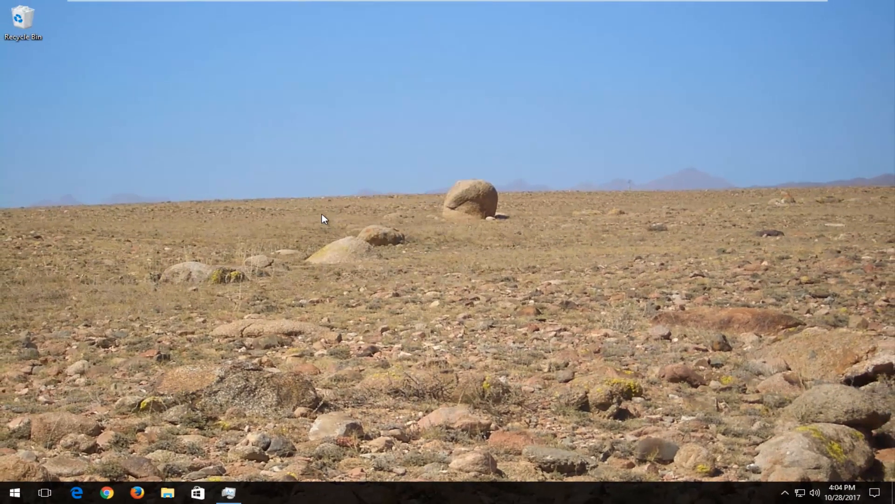
{"action": "right_click", "coordinate": [229, 491]}
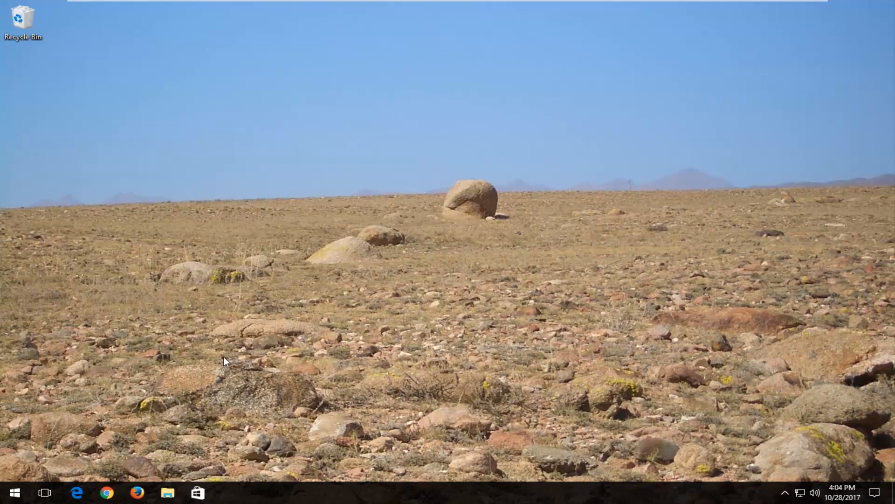
{"action": "mouse_move", "coordinate": [372, 423]}
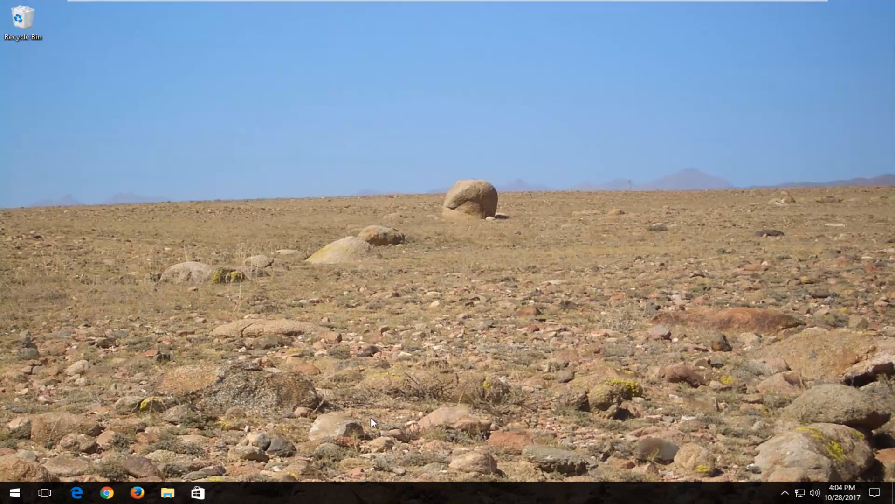
{"action": "mouse_move", "coordinate": [432, 300]}
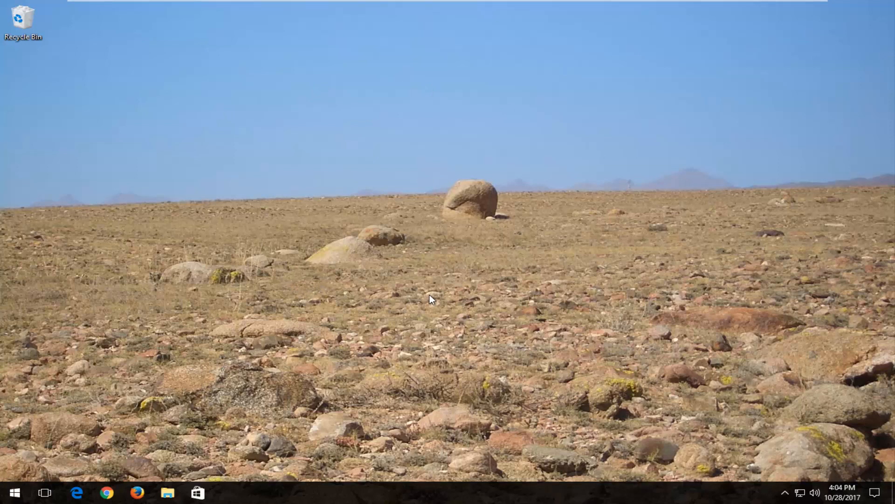
{"action": "mouse_move", "coordinate": [470, 490]}
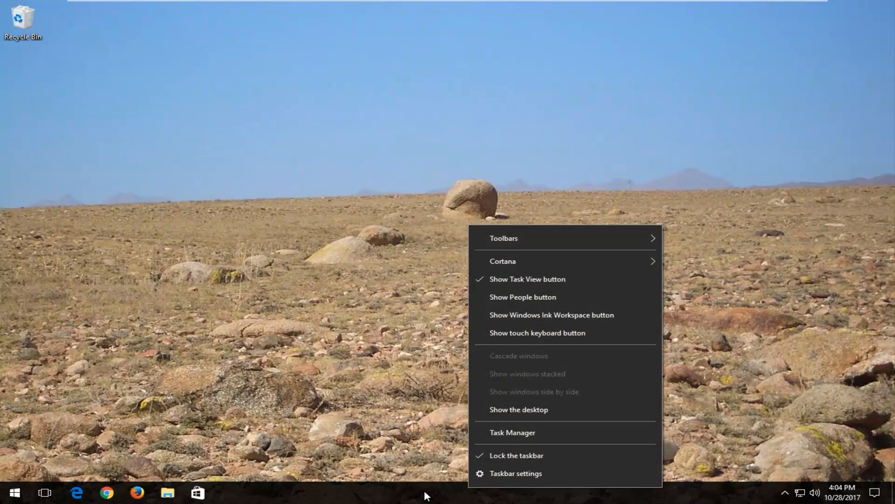
{"action": "mouse_move", "coordinate": [512, 433]}
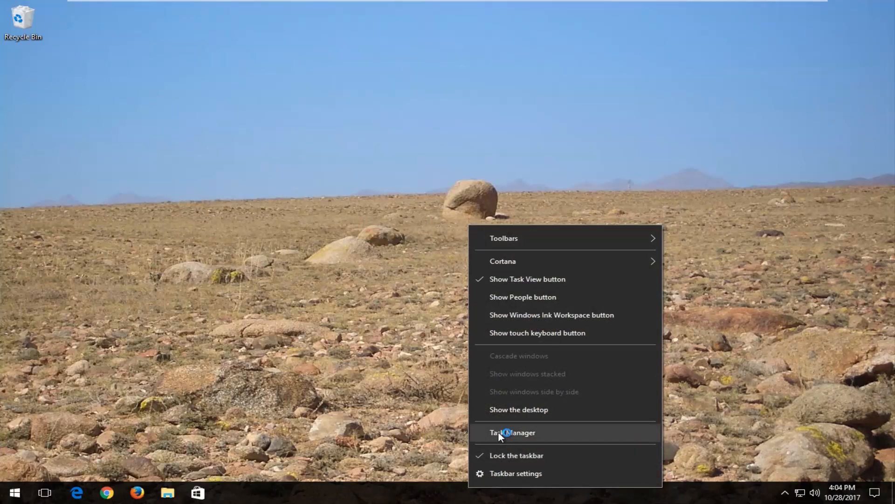
Run cmd as a new task from Task Manager with administrative privileges ticked.
{"action": "left_click", "coordinate": [512, 433]}
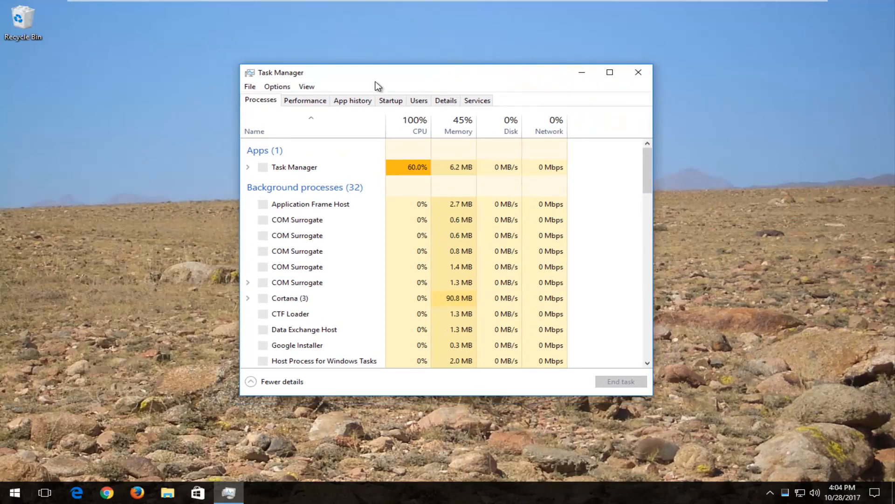
{"action": "left_click", "coordinate": [249, 86]}
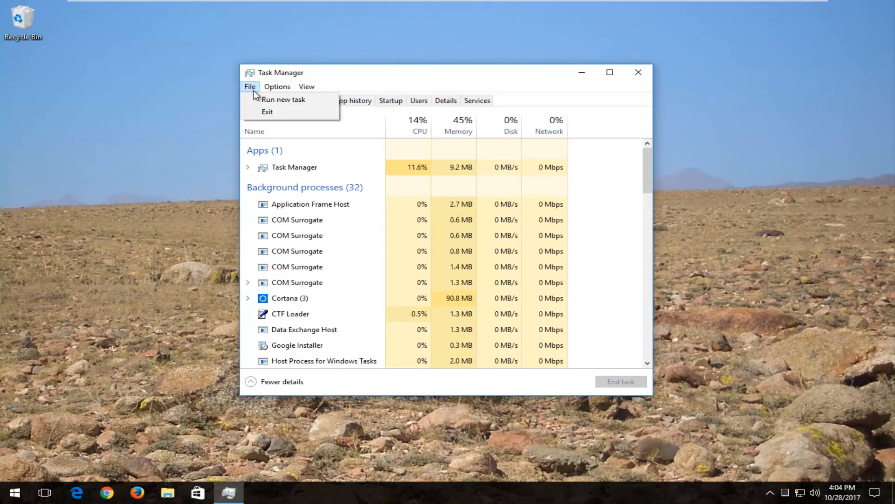
{"action": "left_click", "coordinate": [283, 99]}
{"action": "type", "text": "cmd"}
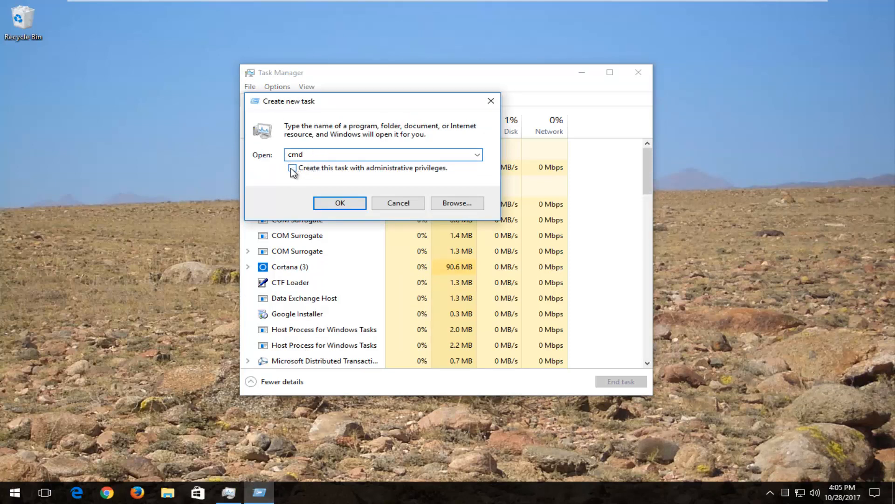
{"action": "left_click", "coordinate": [292, 167]}
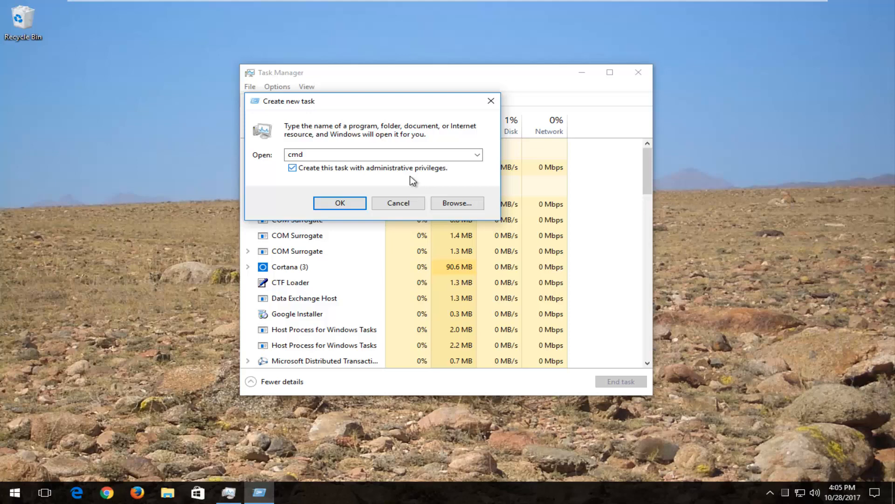
{"action": "left_click", "coordinate": [339, 203]}
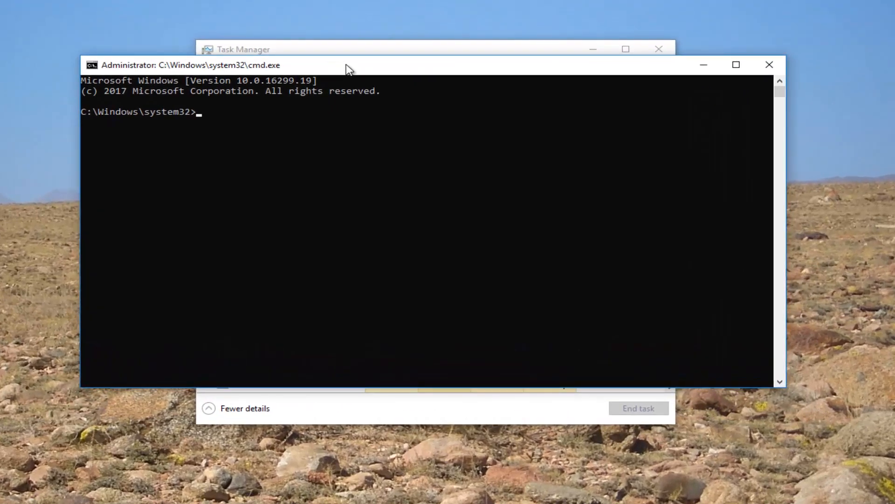
Type 'sfc /scannow' at the administrator Command Prompt.
{"action": "type", "text": "sf"}
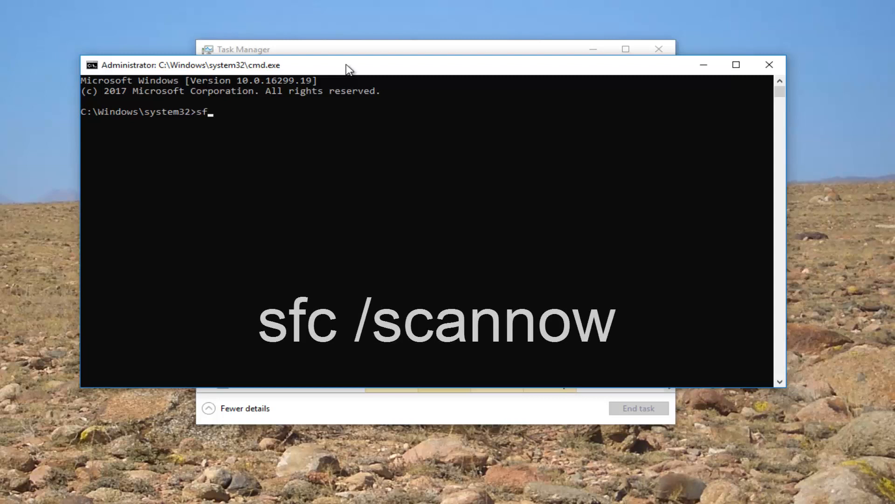
{"action": "type", "text": "c"}
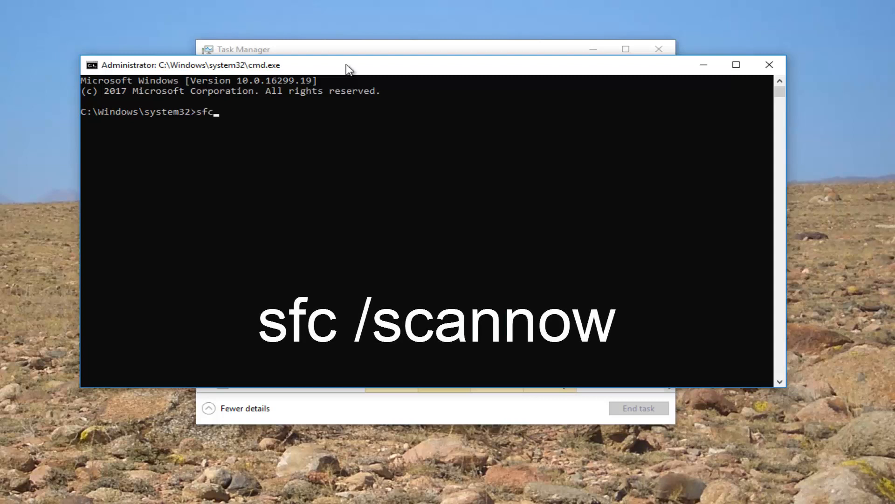
{"action": "type", "text": "/"}
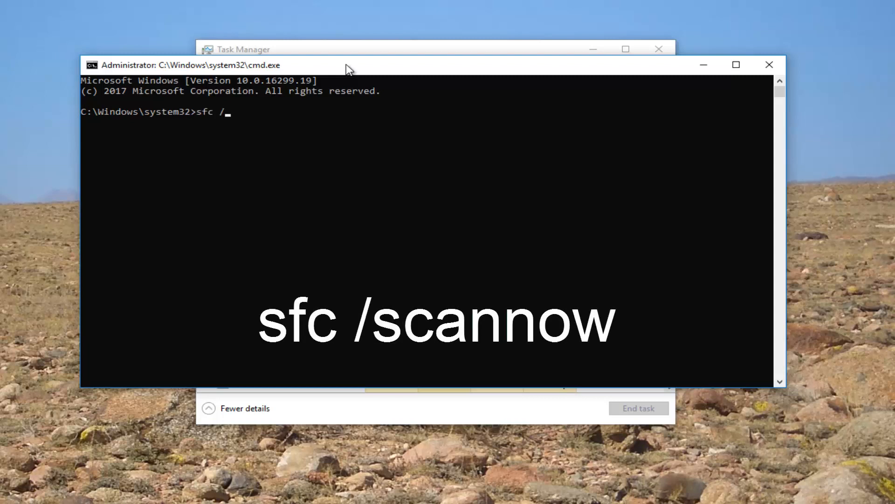
{"action": "type", "text": "scannow"}
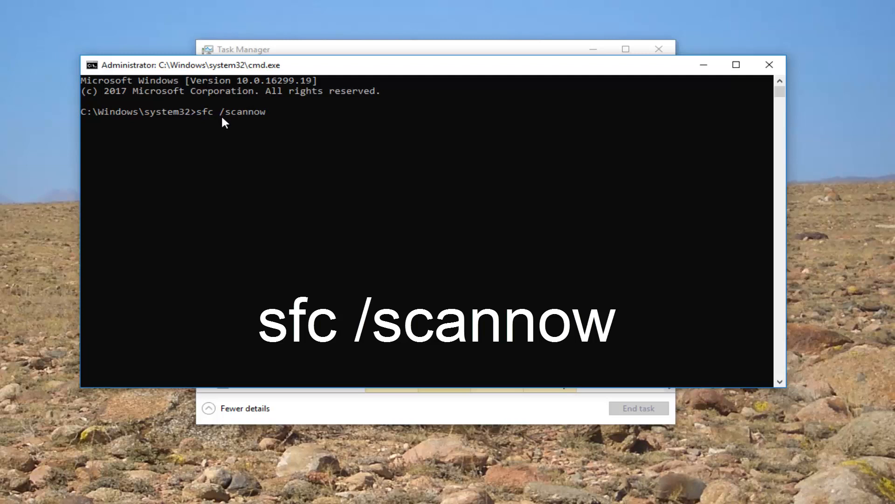
{"action": "mouse_move", "coordinate": [249, 118]}
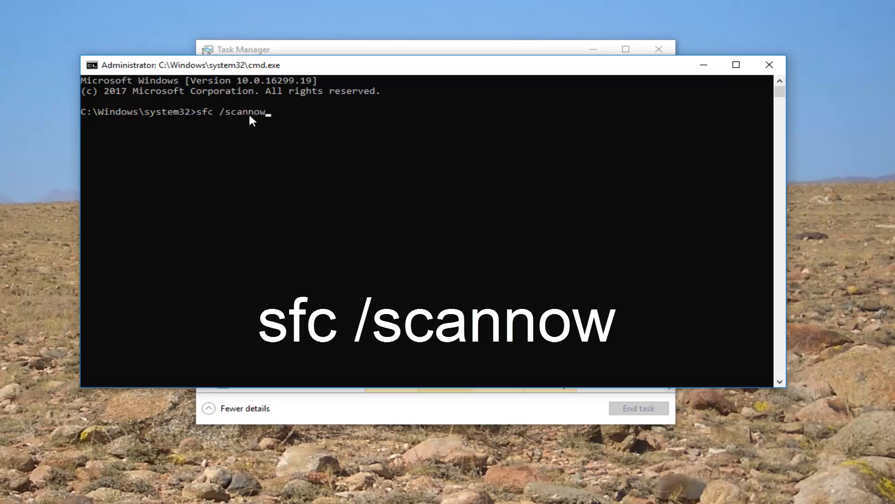
{"action": "mouse_move", "coordinate": [241, 122]}
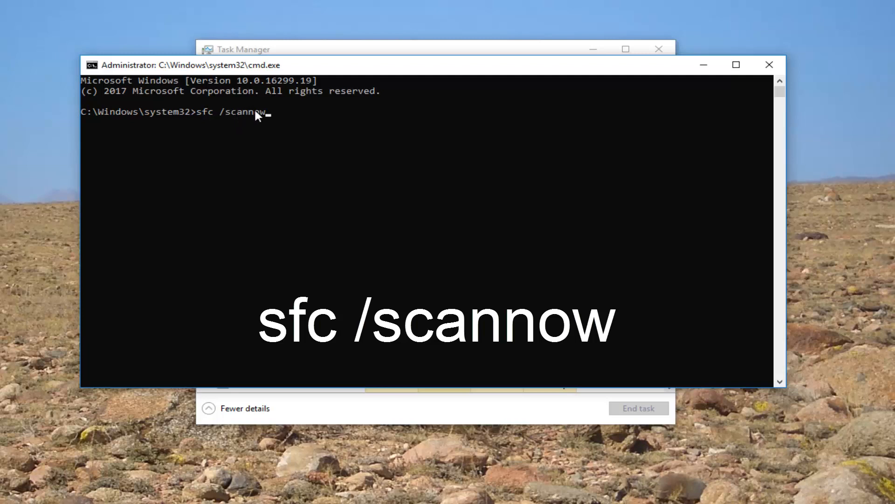
{"action": "mouse_move", "coordinate": [250, 122]}
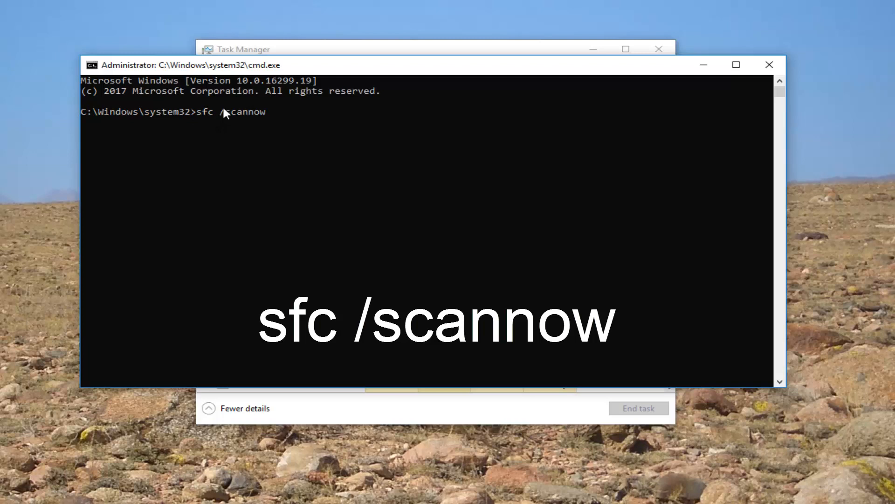
{"action": "mouse_move", "coordinate": [284, 133]}
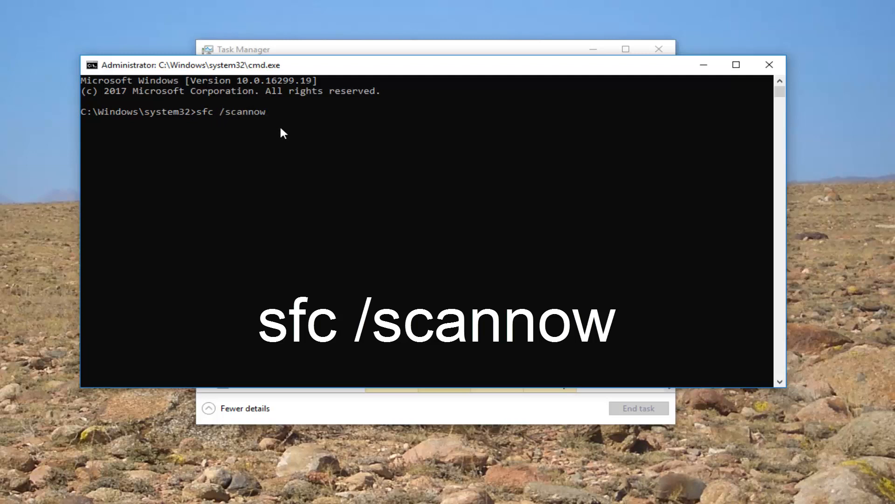